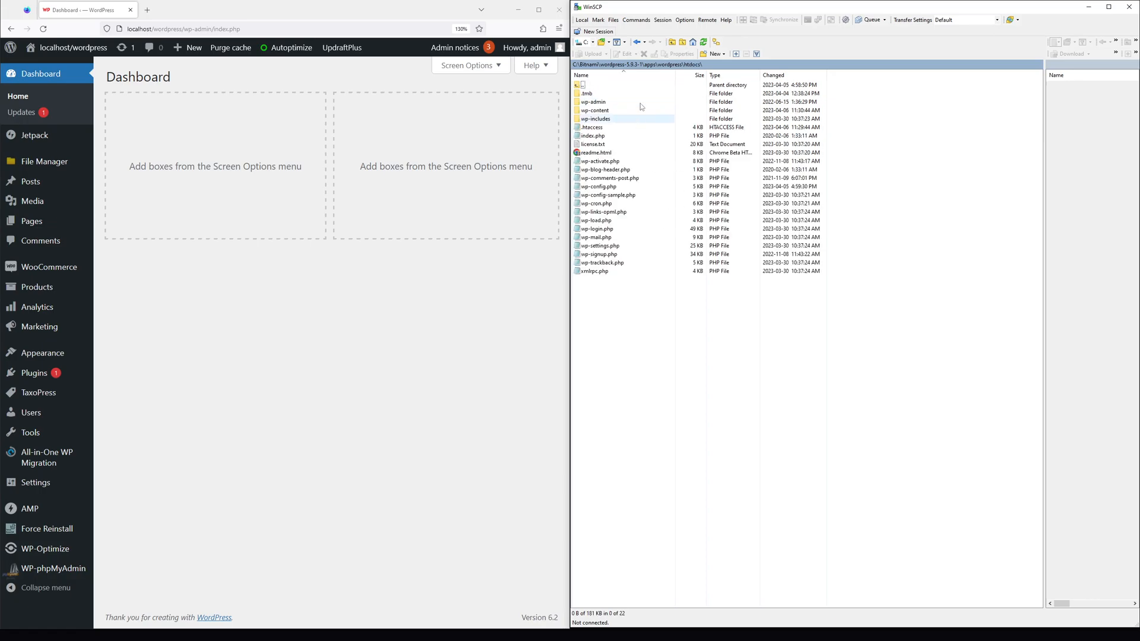
# Open the wp-content folder in the local file panel
pyautogui.click(595, 110)
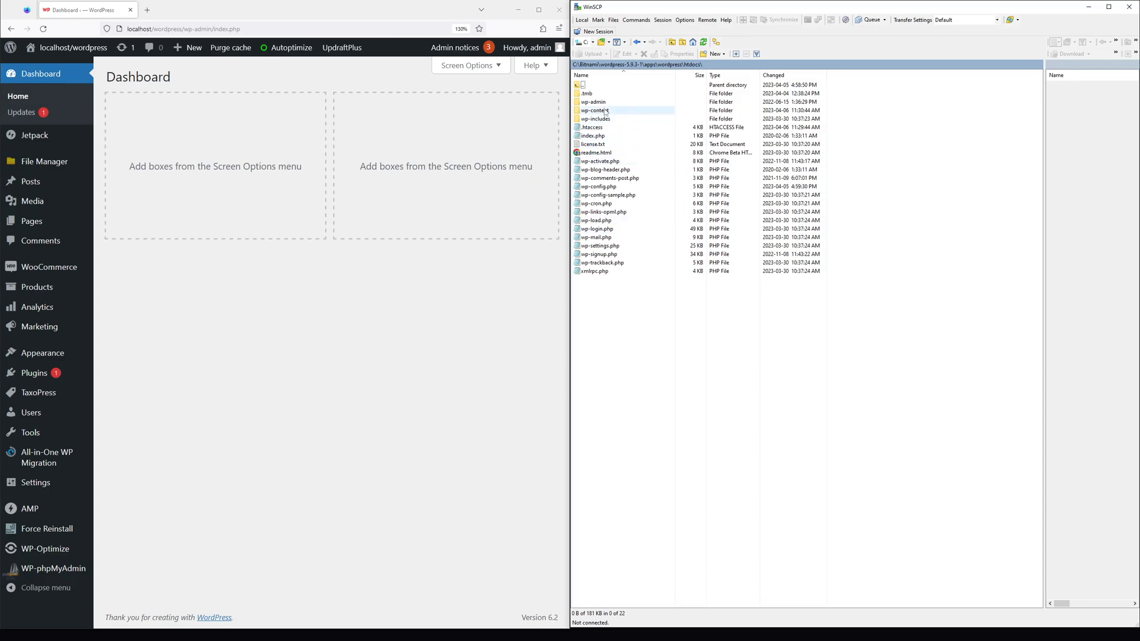
pyautogui.moveTo(602, 113)
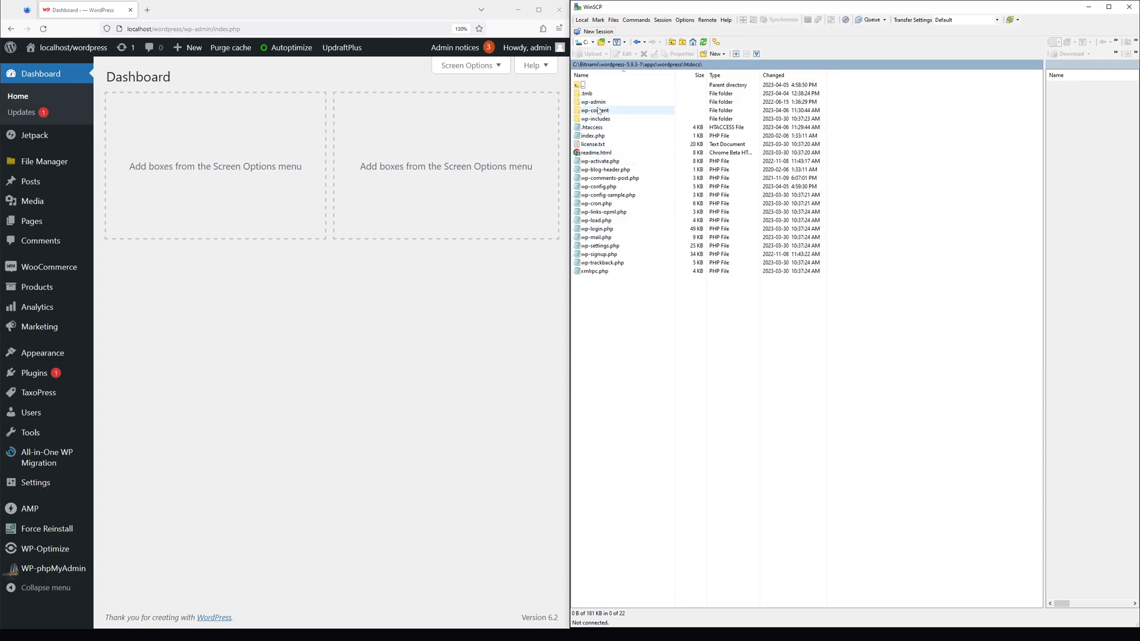
pyautogui.click(603, 169)
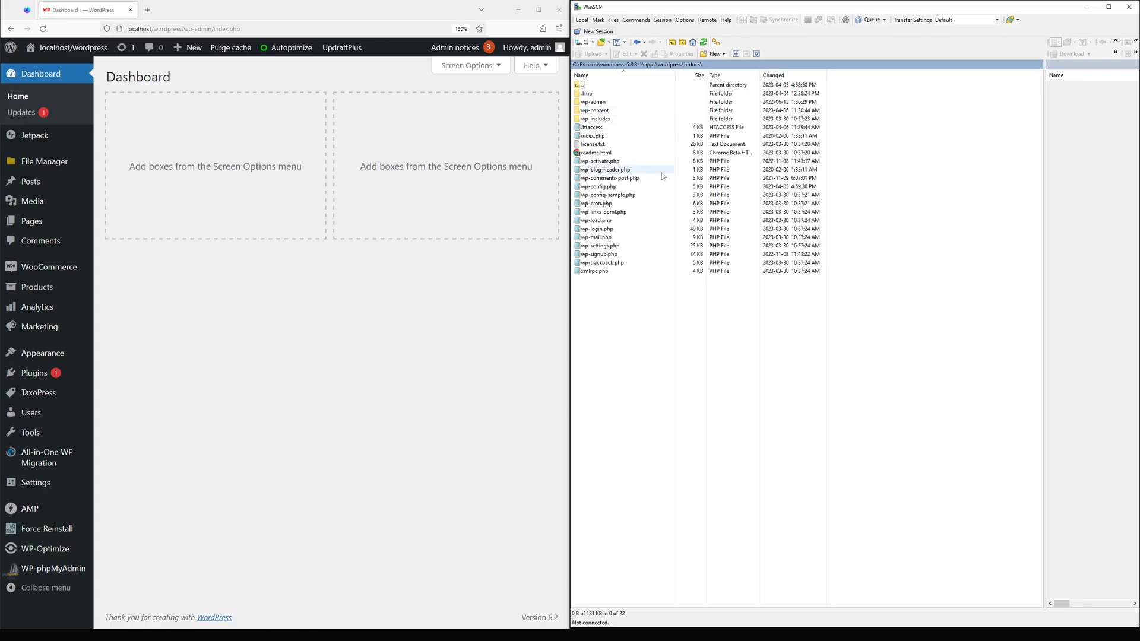
pyautogui.click(595, 109)
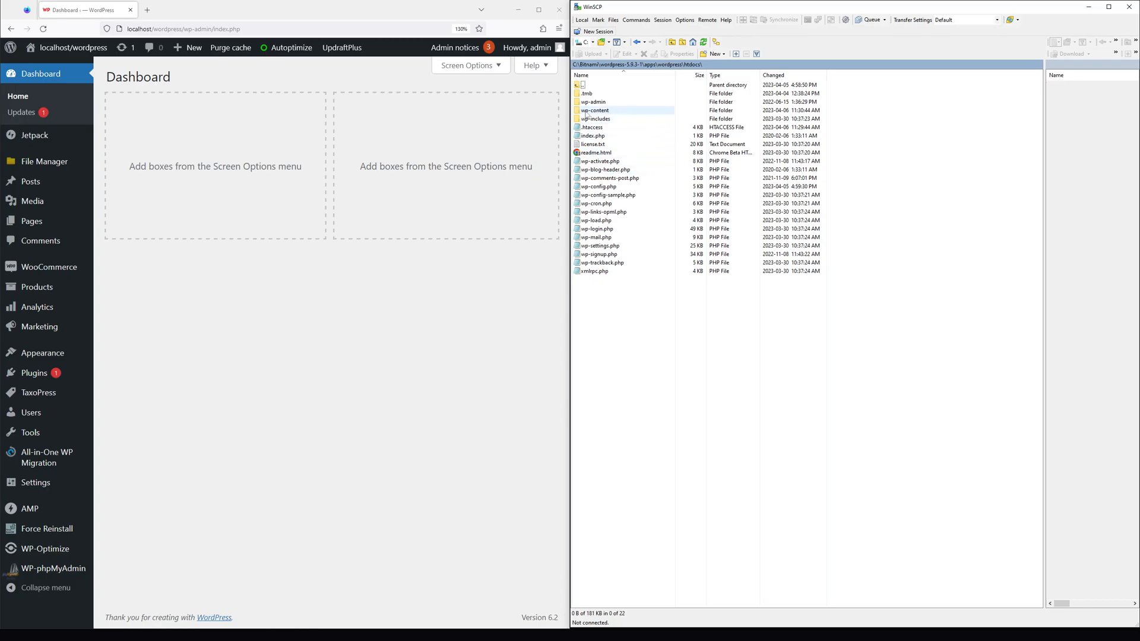
pyautogui.doubleClick(595, 110)
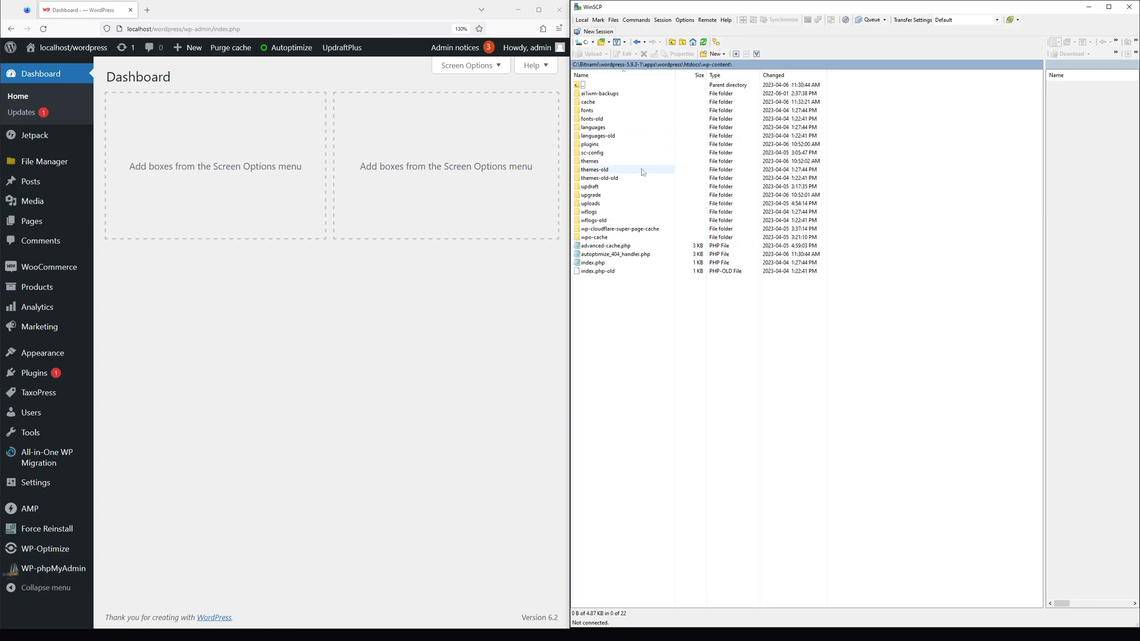
# Open the cache folder, revealing its autoptimize and wpo-cache subfolders
pyautogui.click(588, 102)
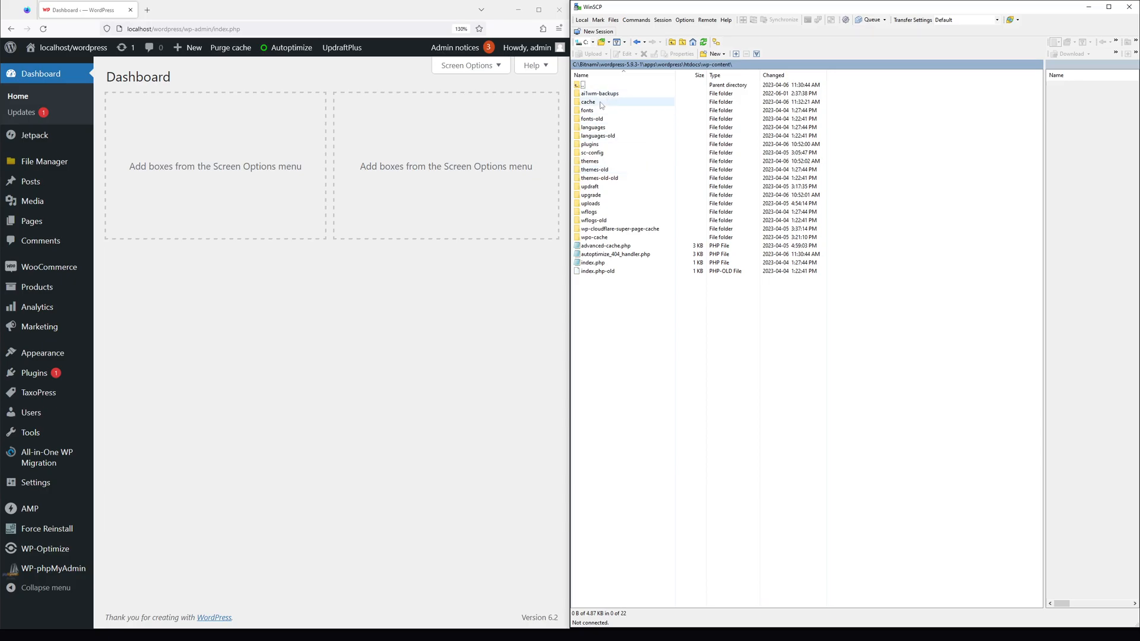
pyautogui.doubleClick(588, 102)
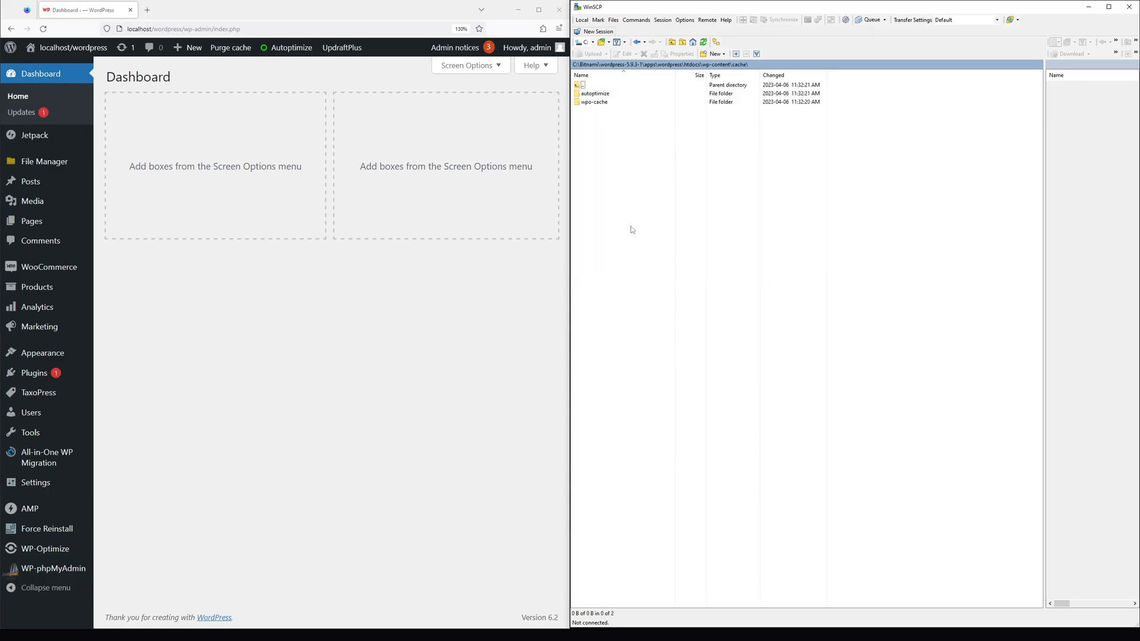
pyautogui.moveTo(636, 214)
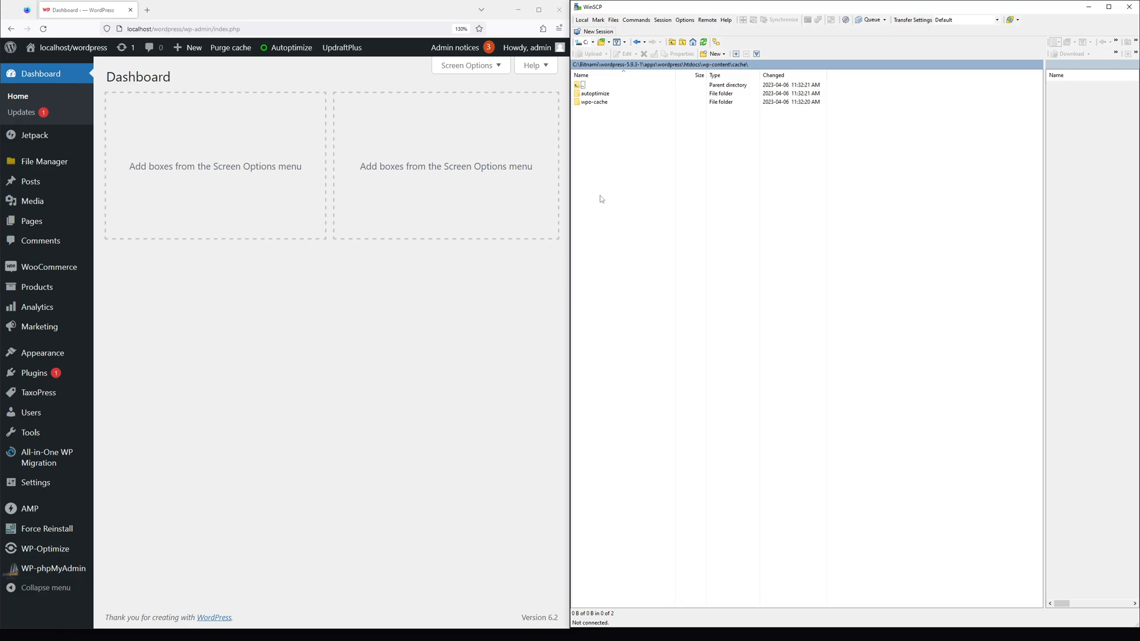
pyautogui.click(595, 92)
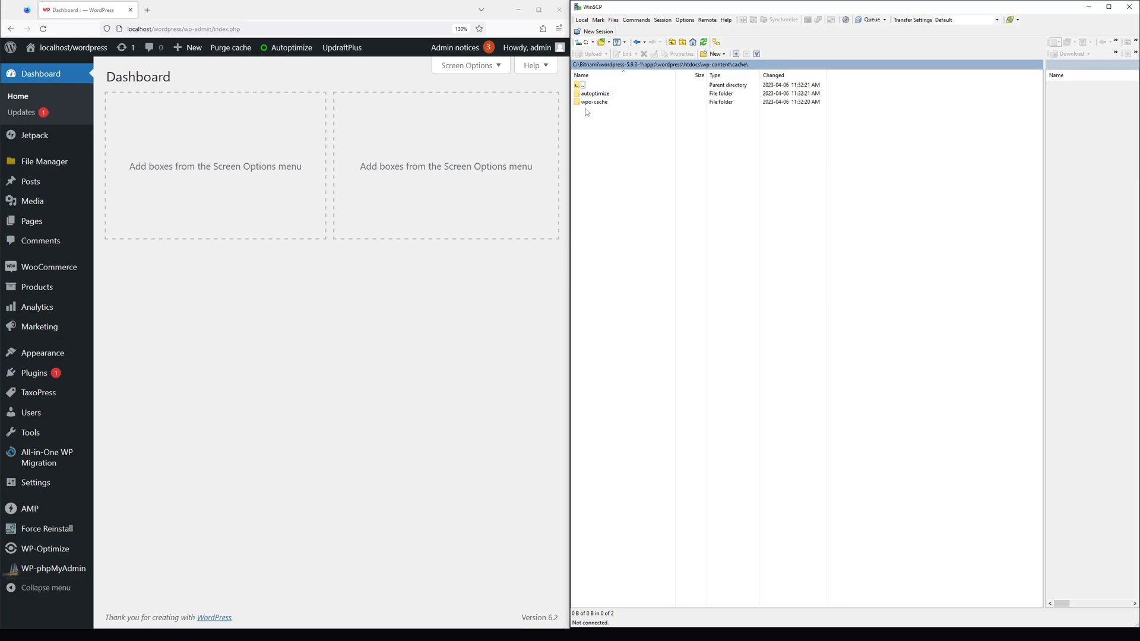
pyautogui.moveTo(575, 195)
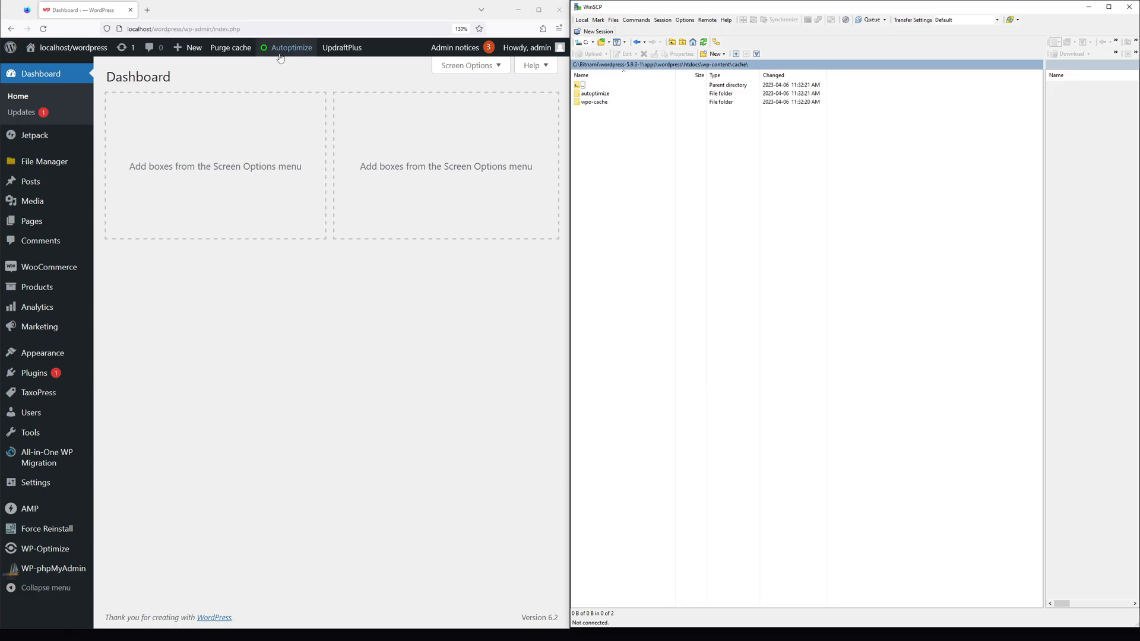
pyautogui.click(617, 85)
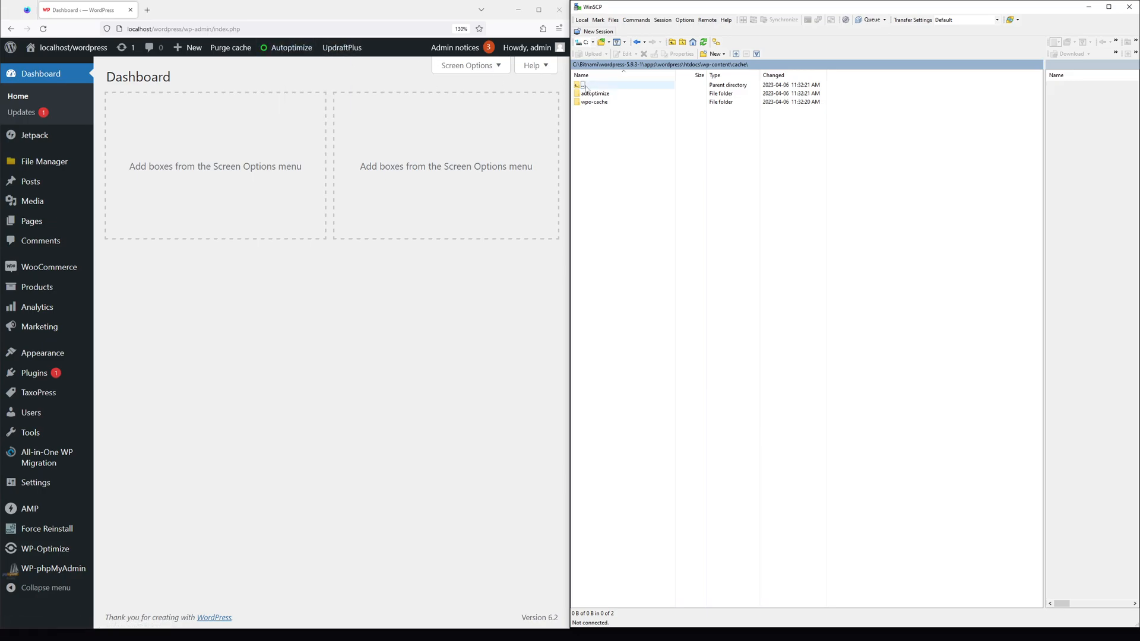
pyautogui.click(44, 548)
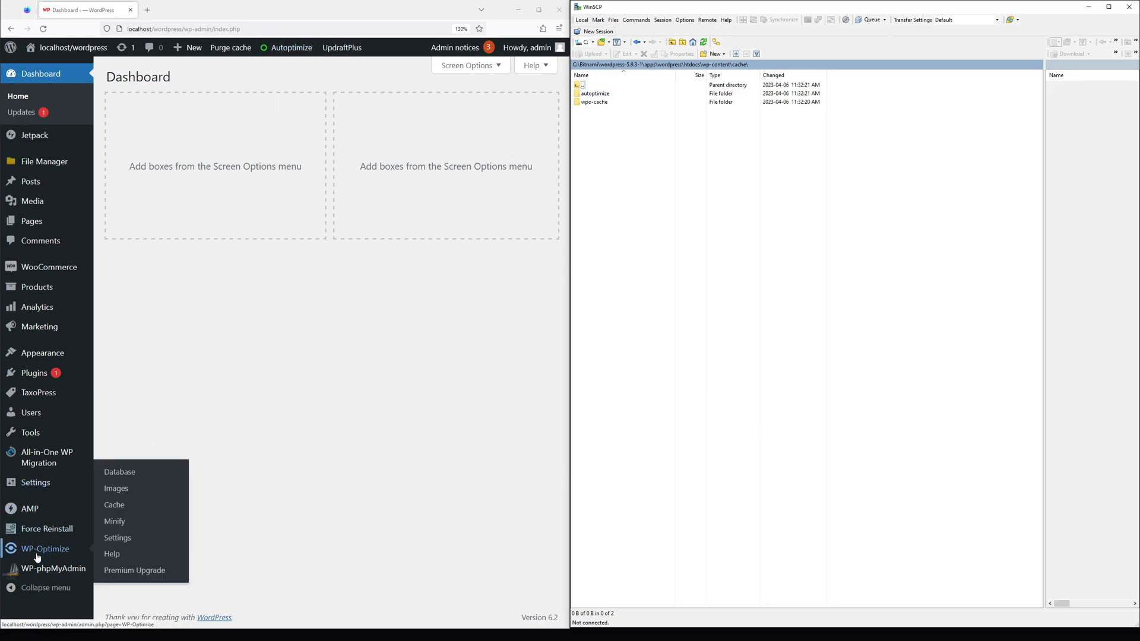
pyautogui.click(593, 102)
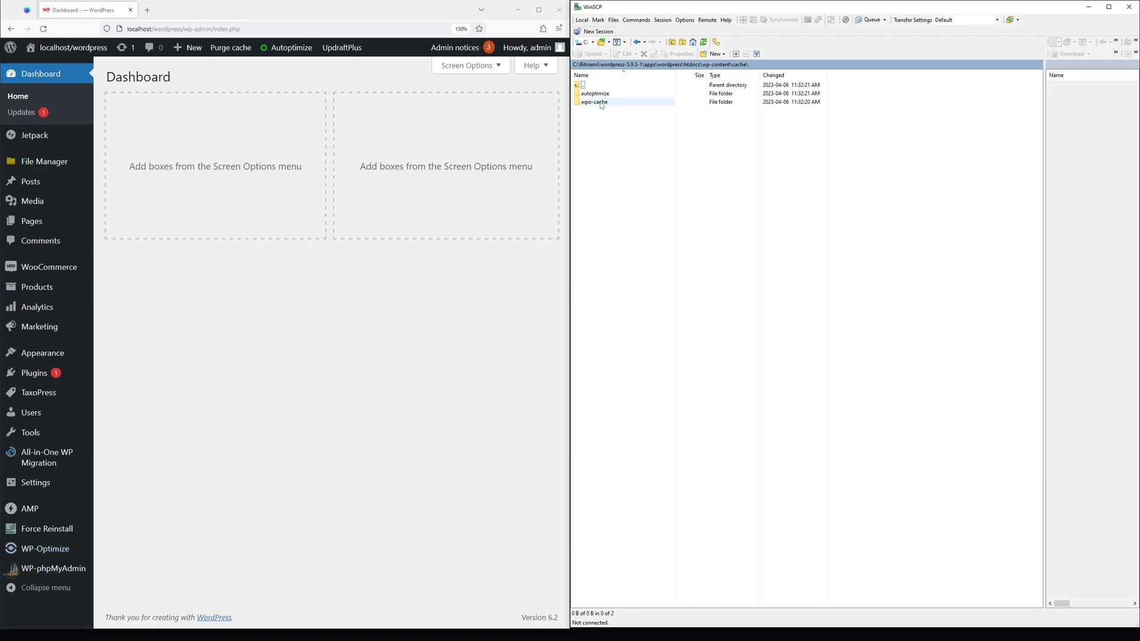
pyautogui.click(594, 102)
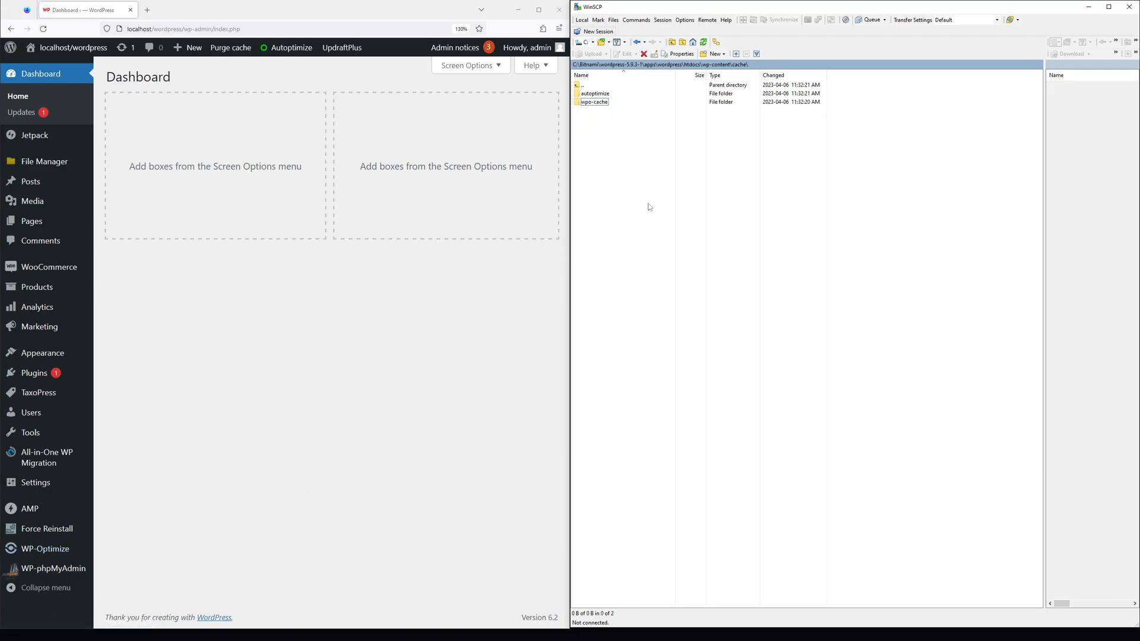
# Select the autoptimize subfolder and delete it from the cache folder
pyautogui.click(594, 92)
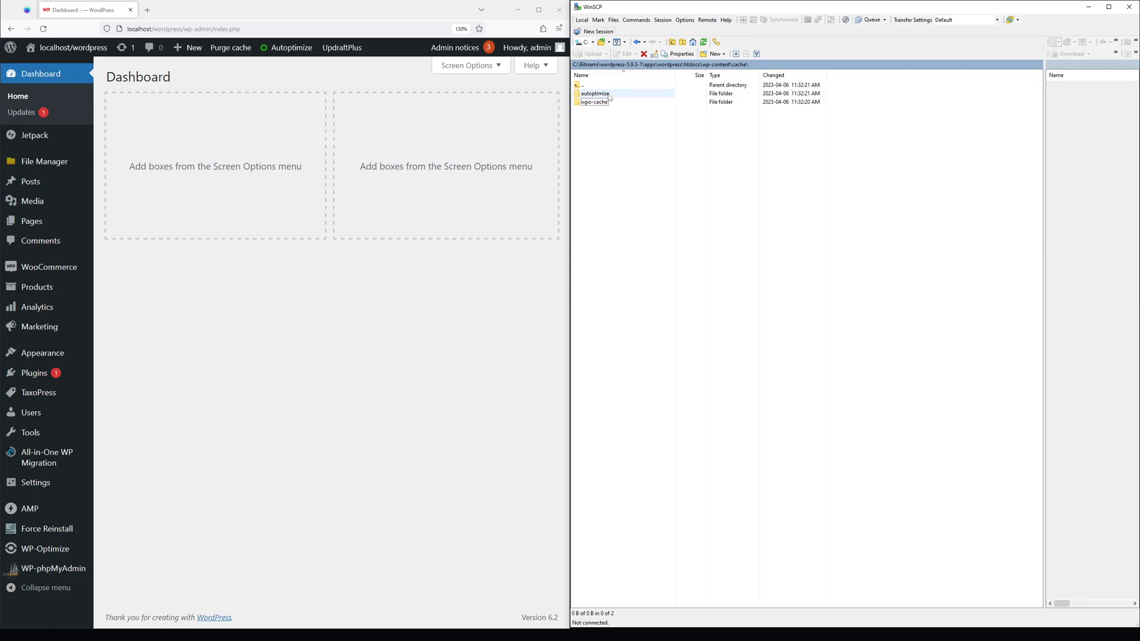
pyautogui.click(594, 93)
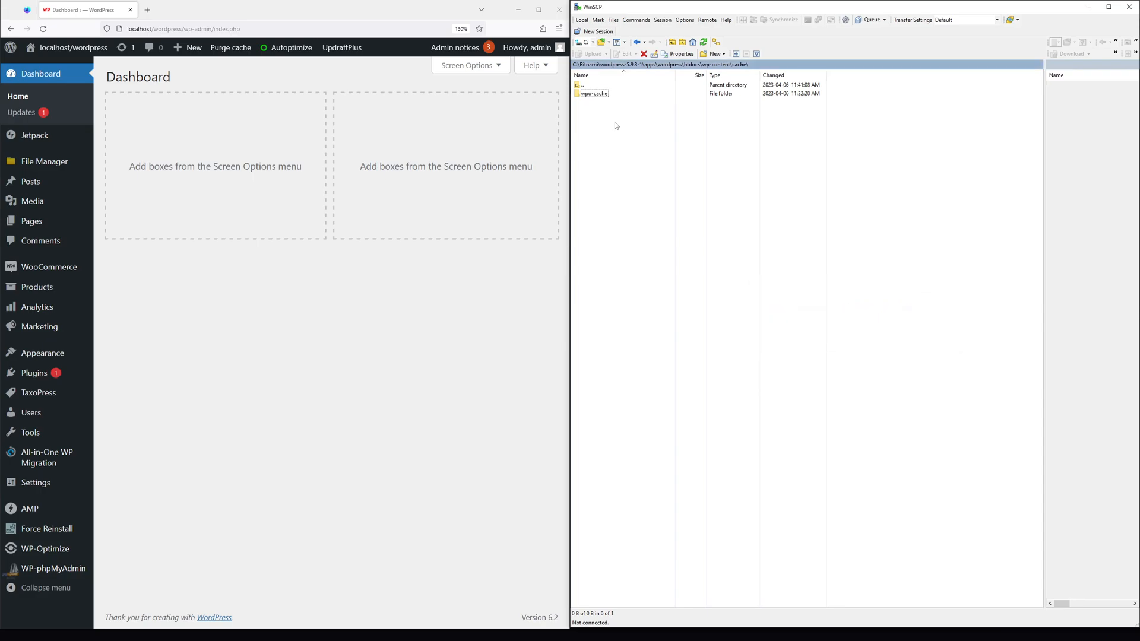
pyautogui.click(592, 93)
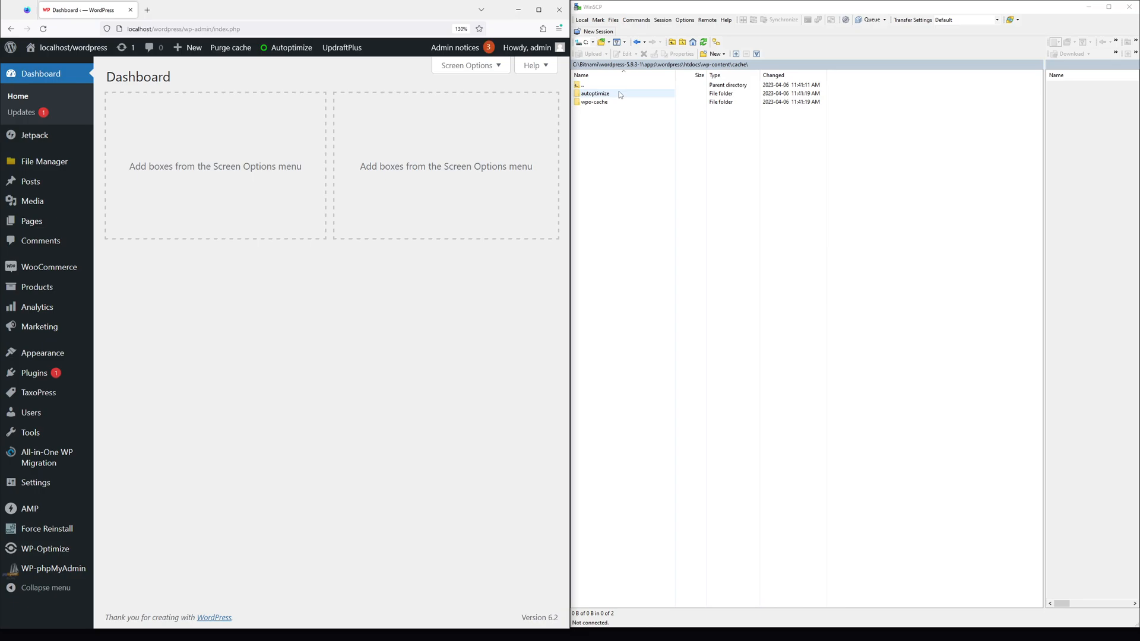
# Select the recreated autoptimize folder in the refreshed cache listing
pyautogui.click(634, 121)
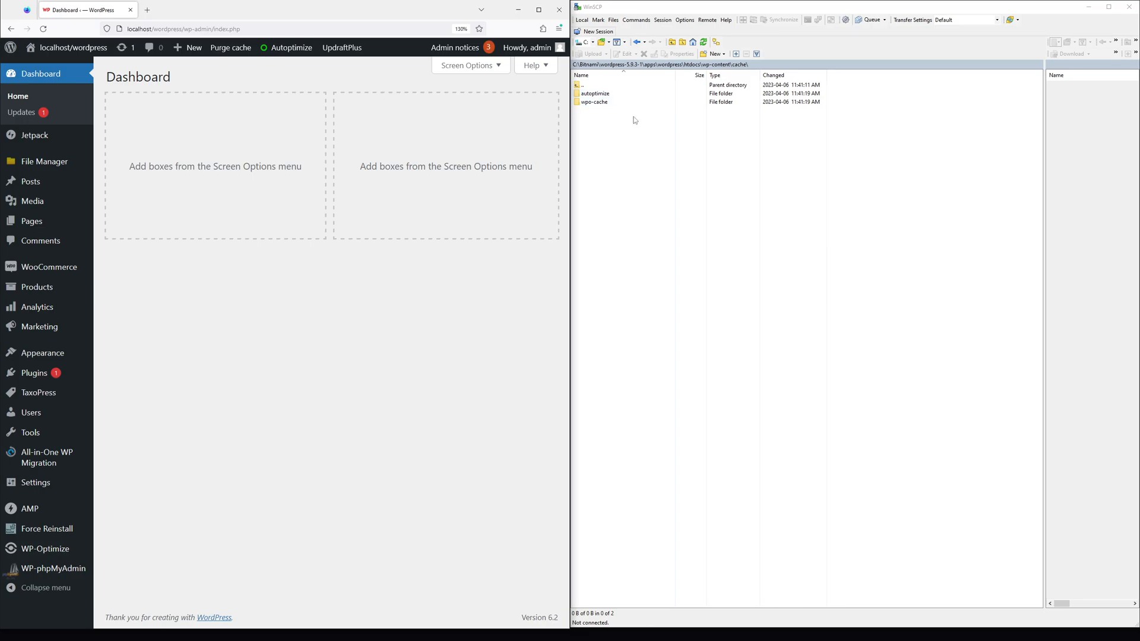